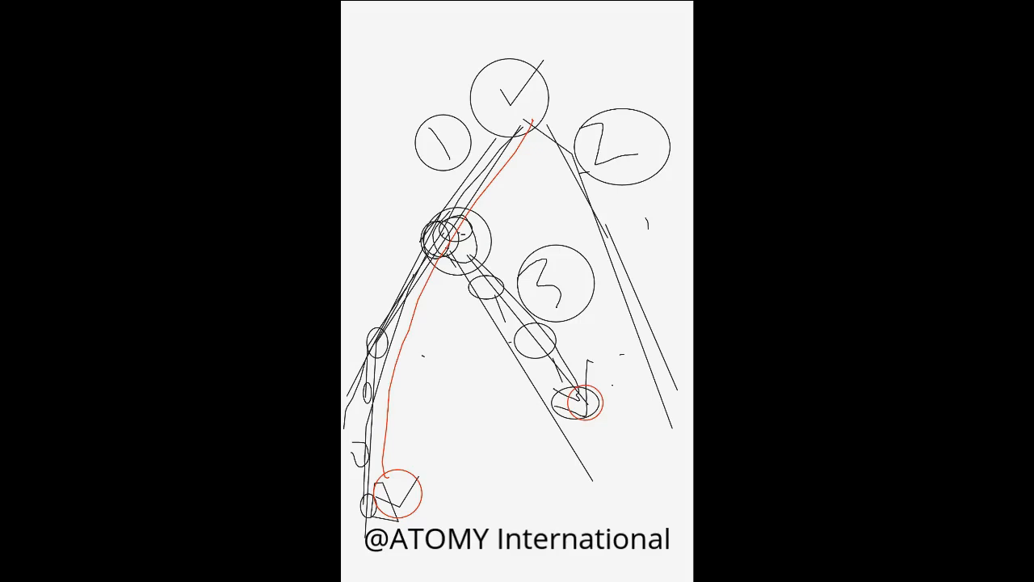
# - Draw a red line from the top checkmarked circle down to the lower-right red-circled member
pyautogui.moveTo(526, 130); pyautogui.dragTo(578, 404)
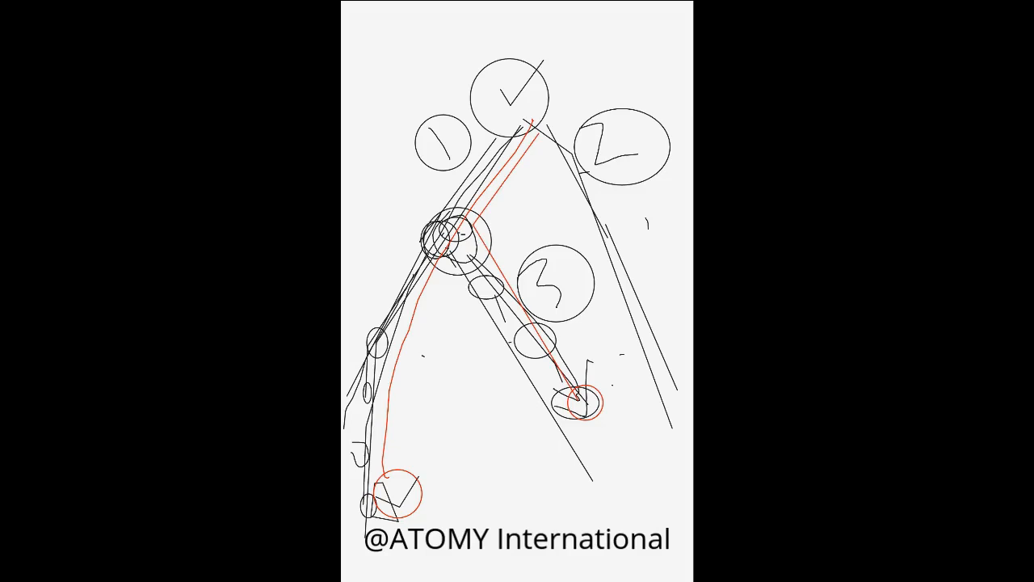